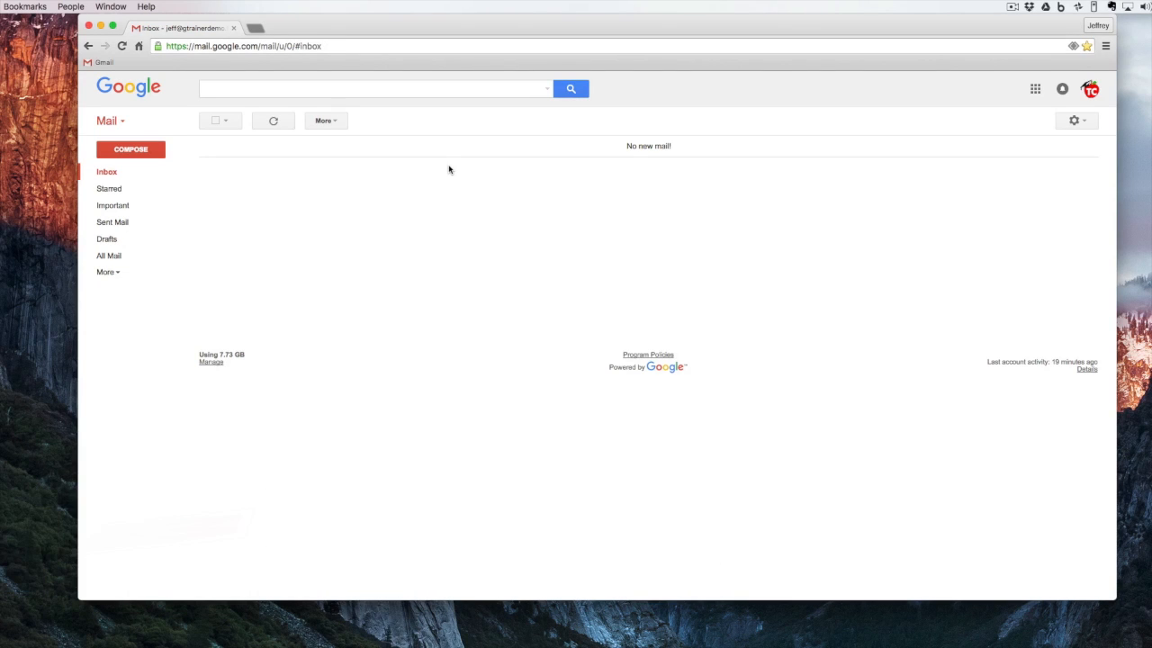
mouse_move(1074, 122)
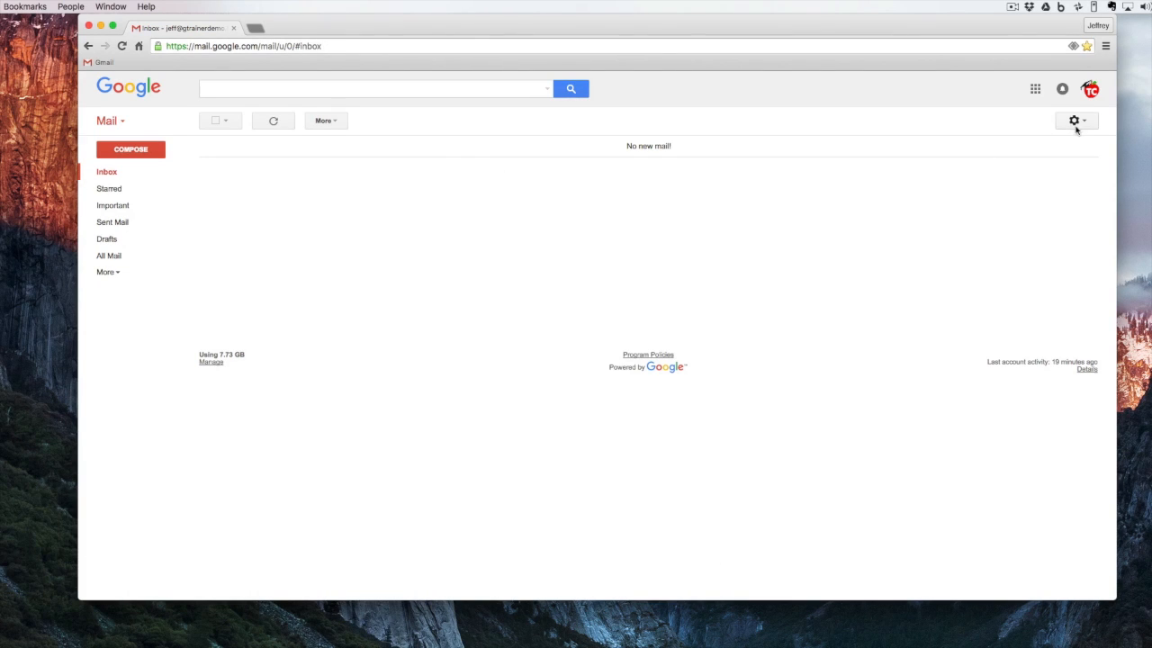
Step: Open Gmail's full Settings page from the gear menu, landing on the General tab
left_click(1072, 118)
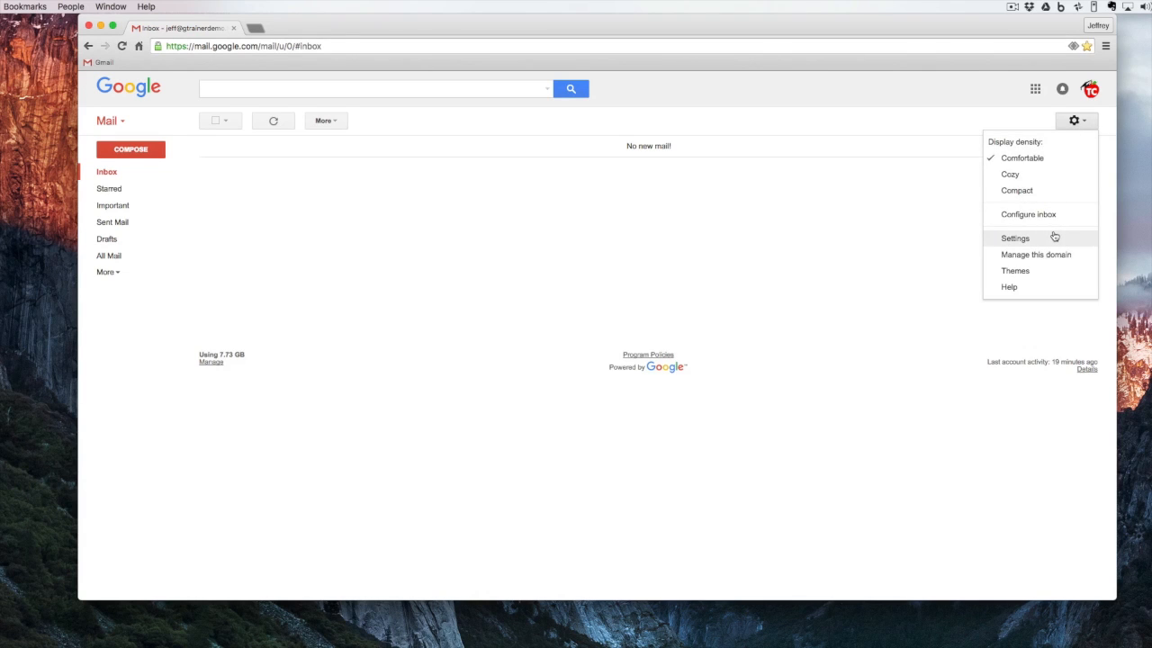
left_click(1015, 238)
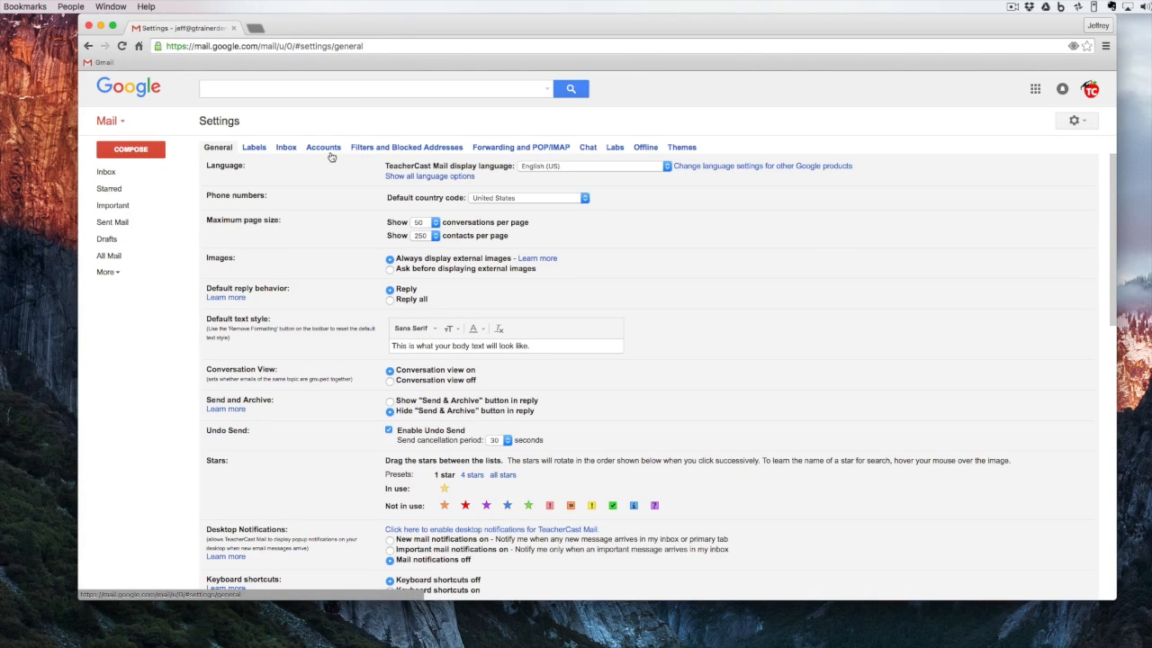
mouse_move(353, 202)
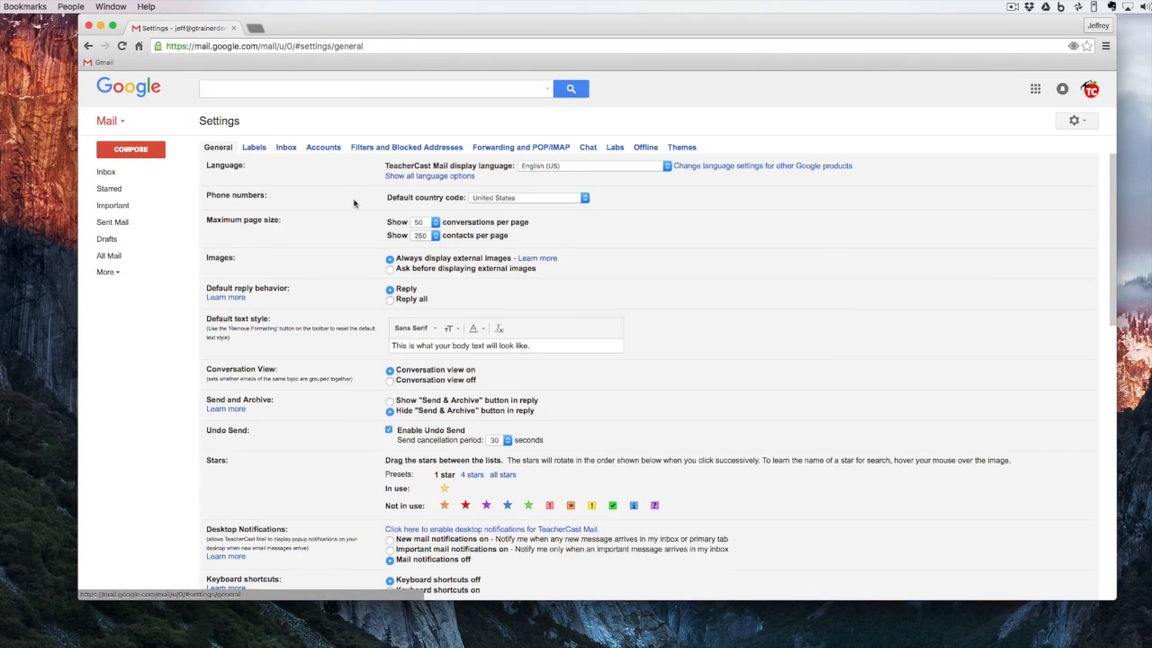
Step: Add the @ Twitter handle as a third signature line beneath the website address
scroll("down", 3)
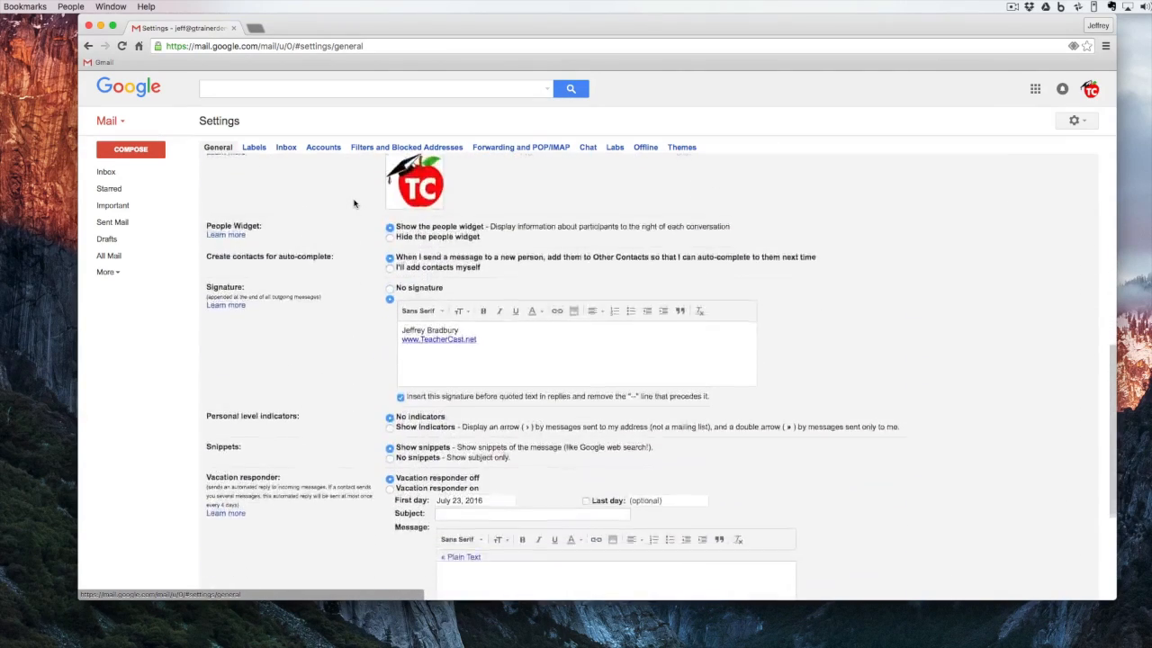
scroll("down", 3)
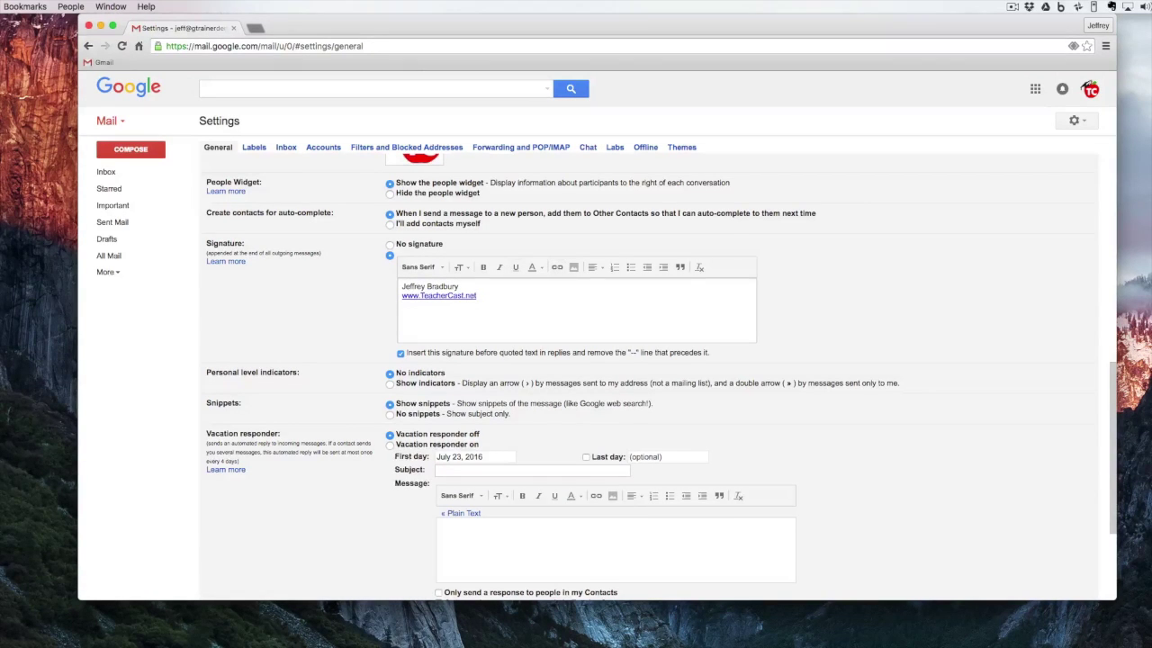
type("@teachercast")
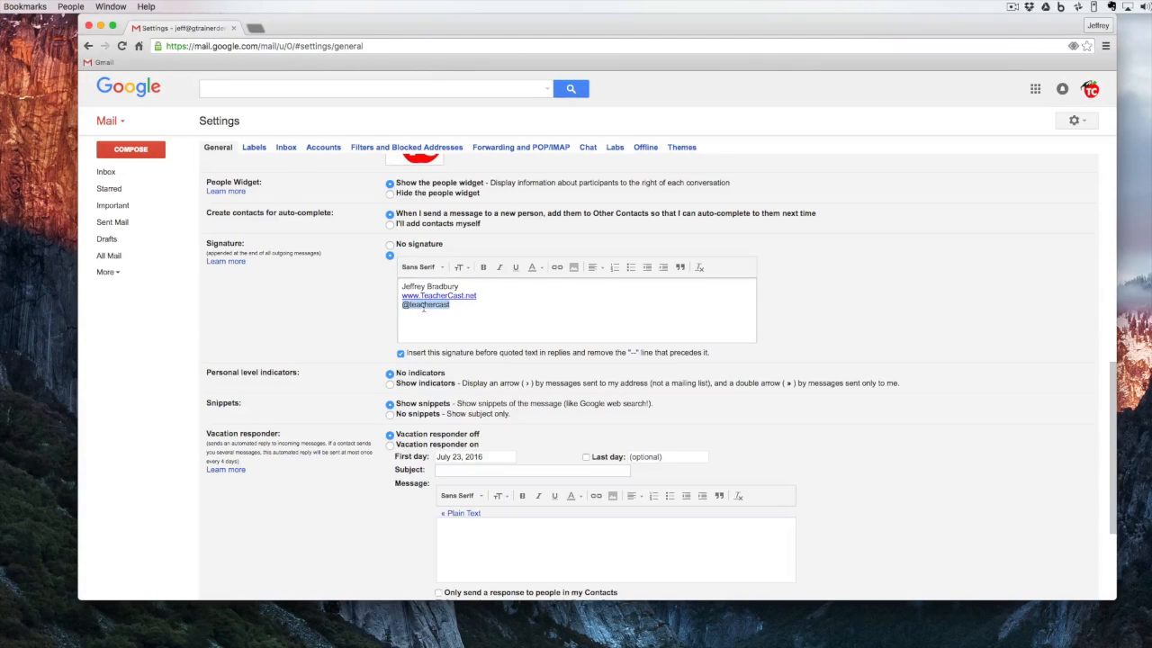
left_click(536, 266)
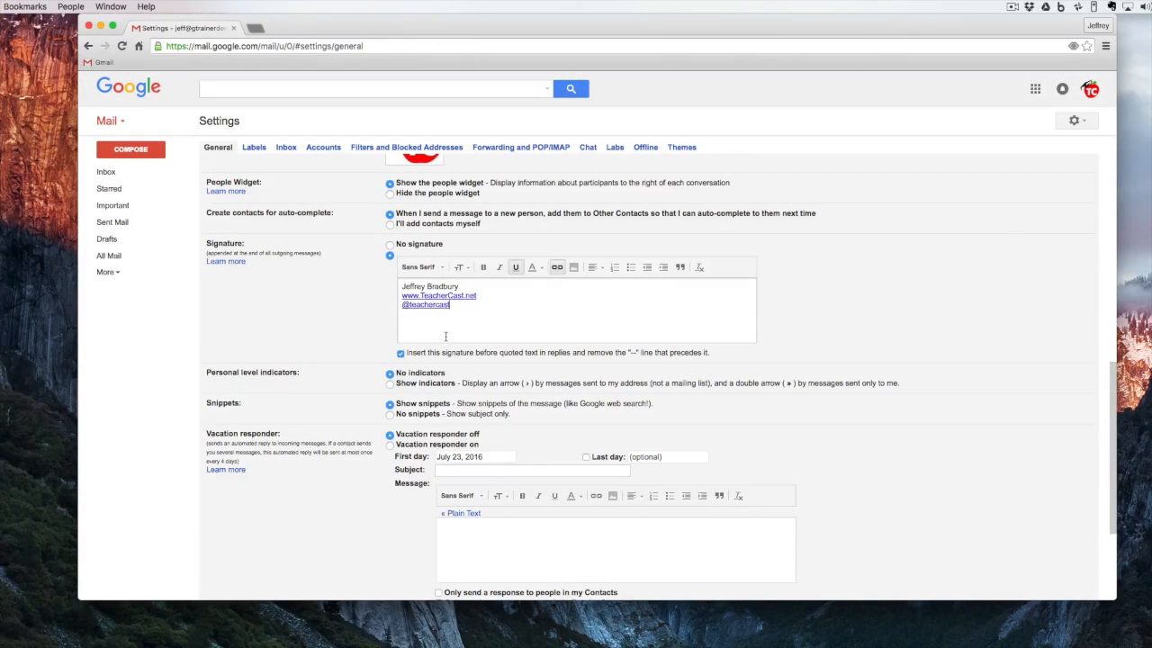
mouse_move(583, 266)
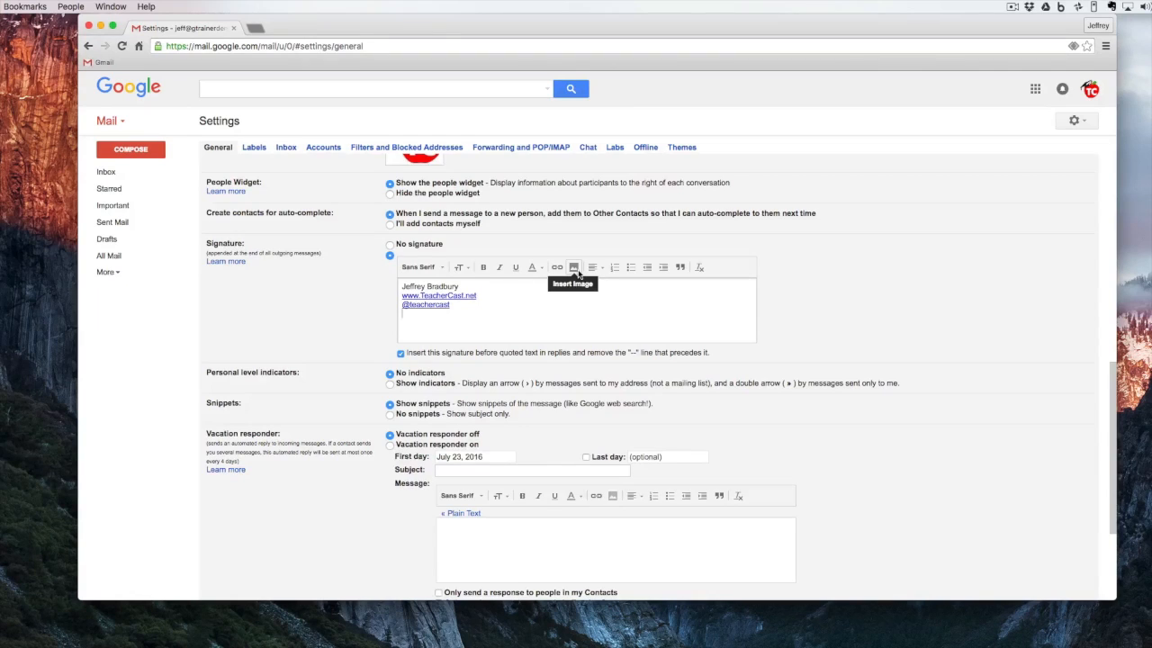
left_click(574, 267)
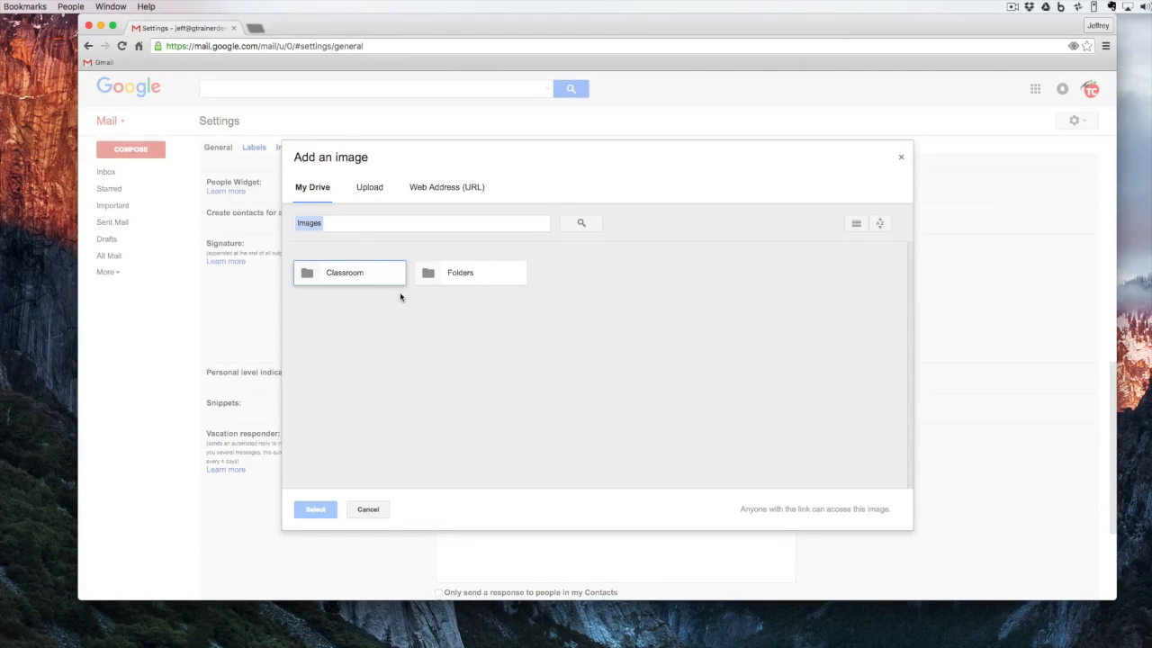
left_click(368, 187)
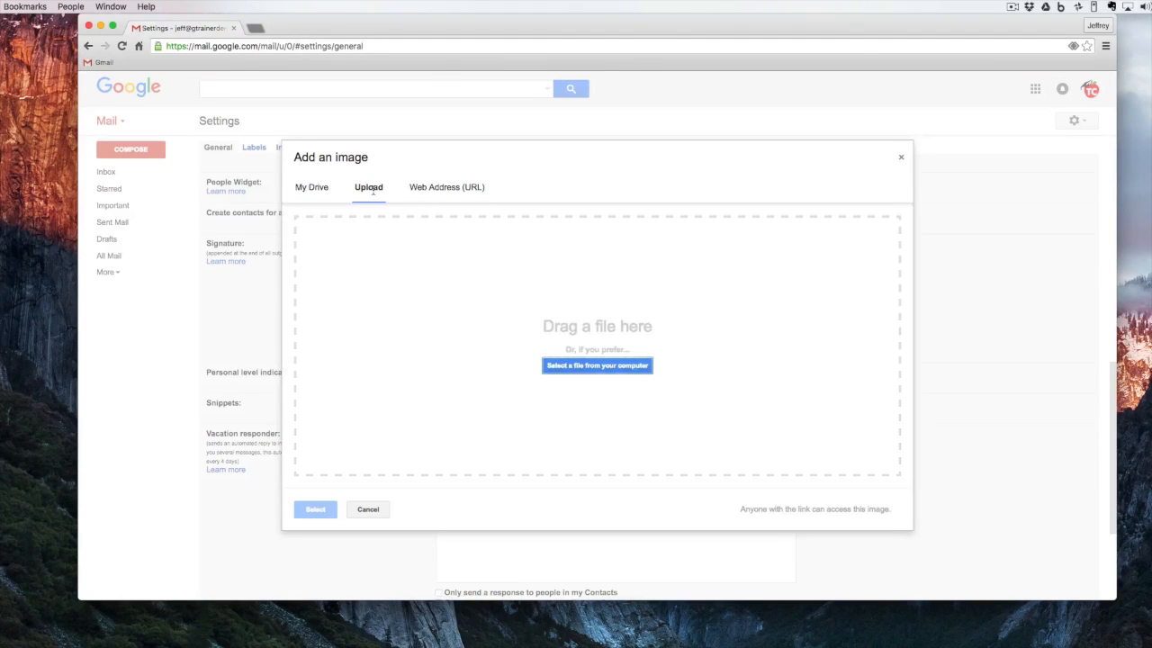
left_click(313, 185)
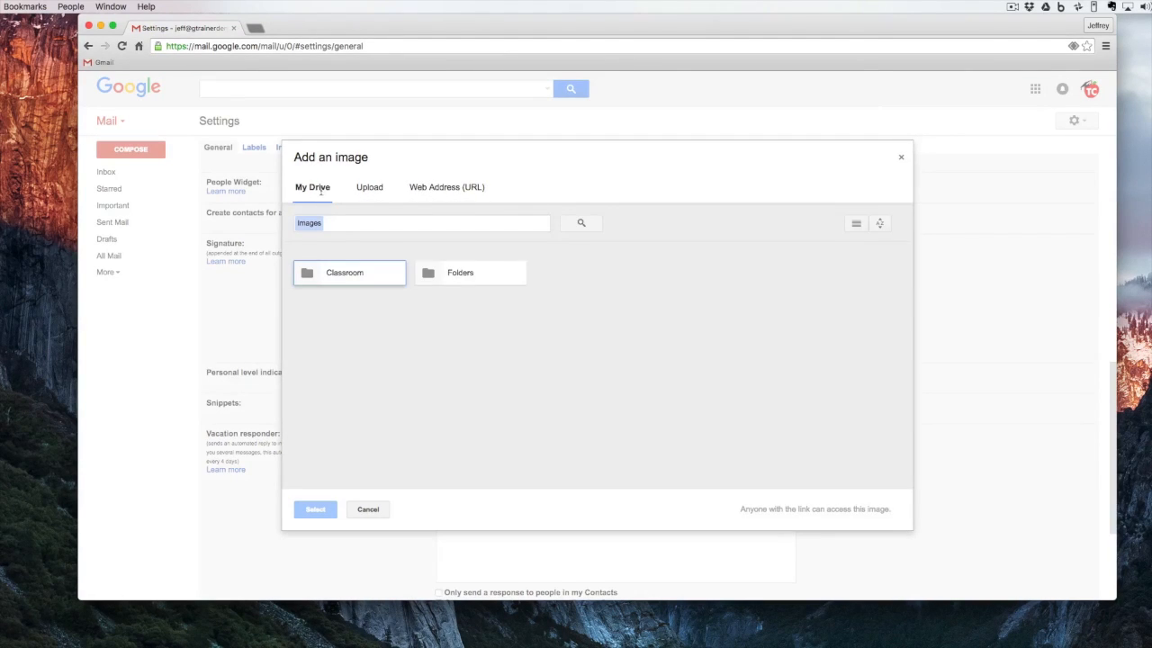
left_click(367, 508)
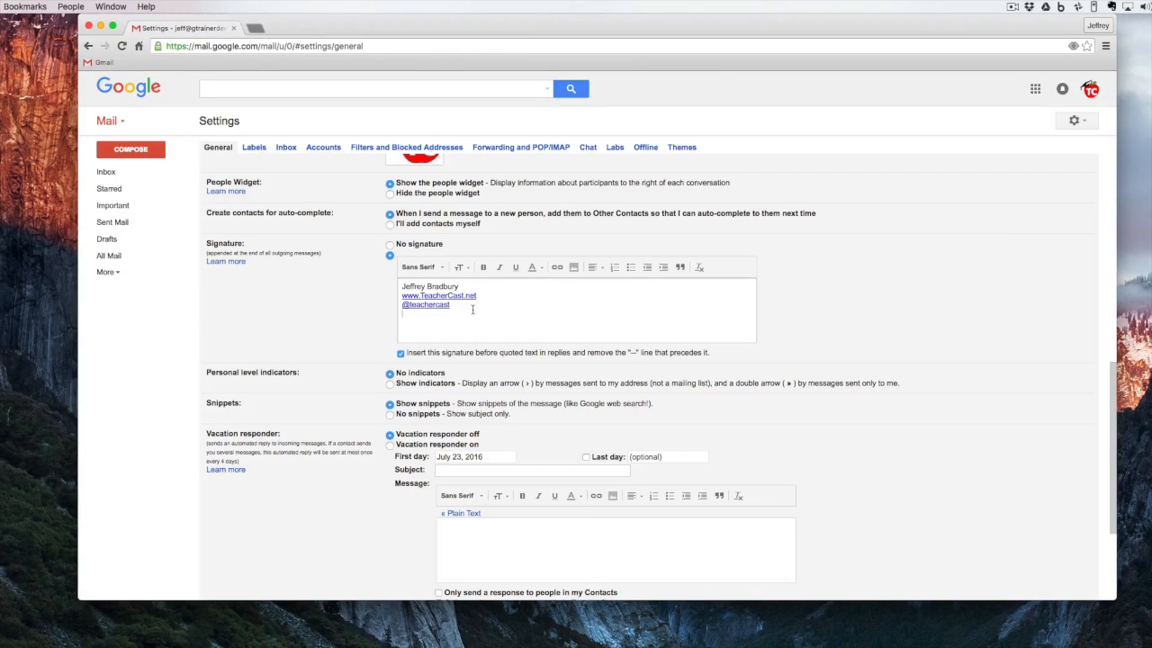
Step: Select the whole signature and set its font to Comic Sans MS
left_click_drag(403, 286, 449, 304)
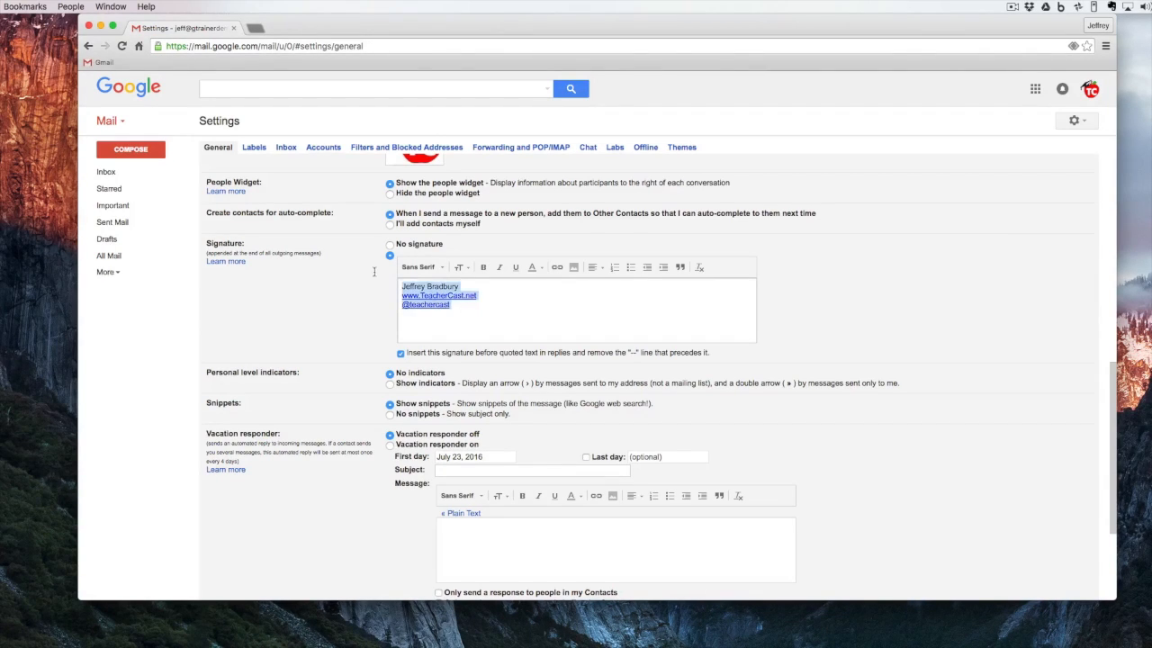
left_click(421, 266)
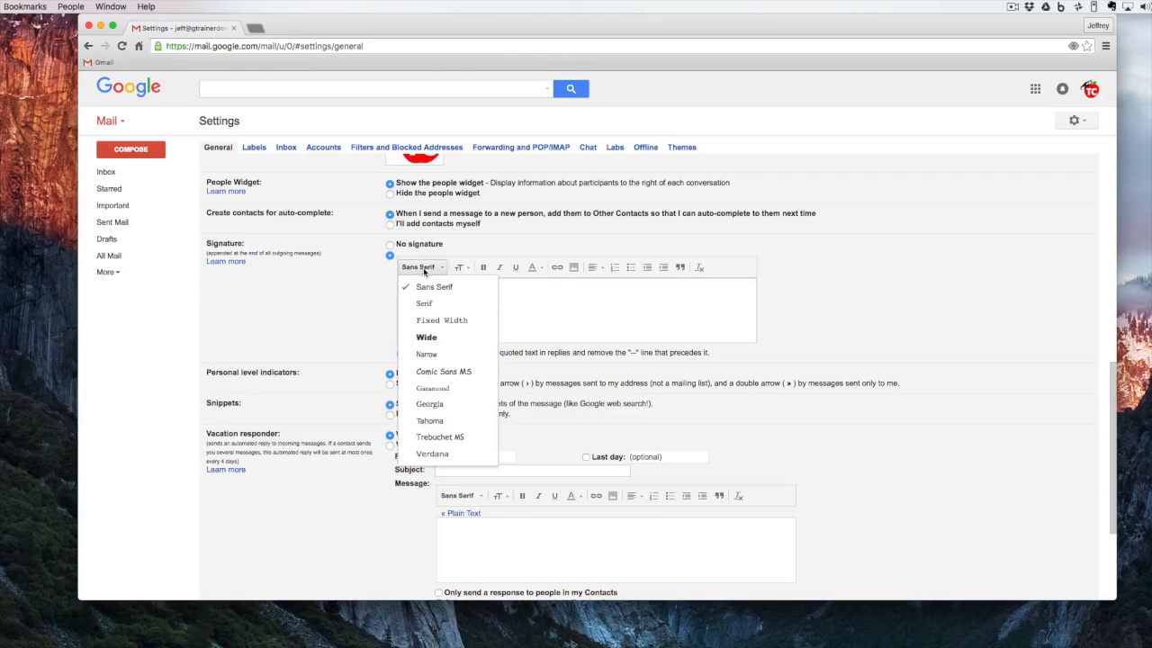
mouse_move(442, 370)
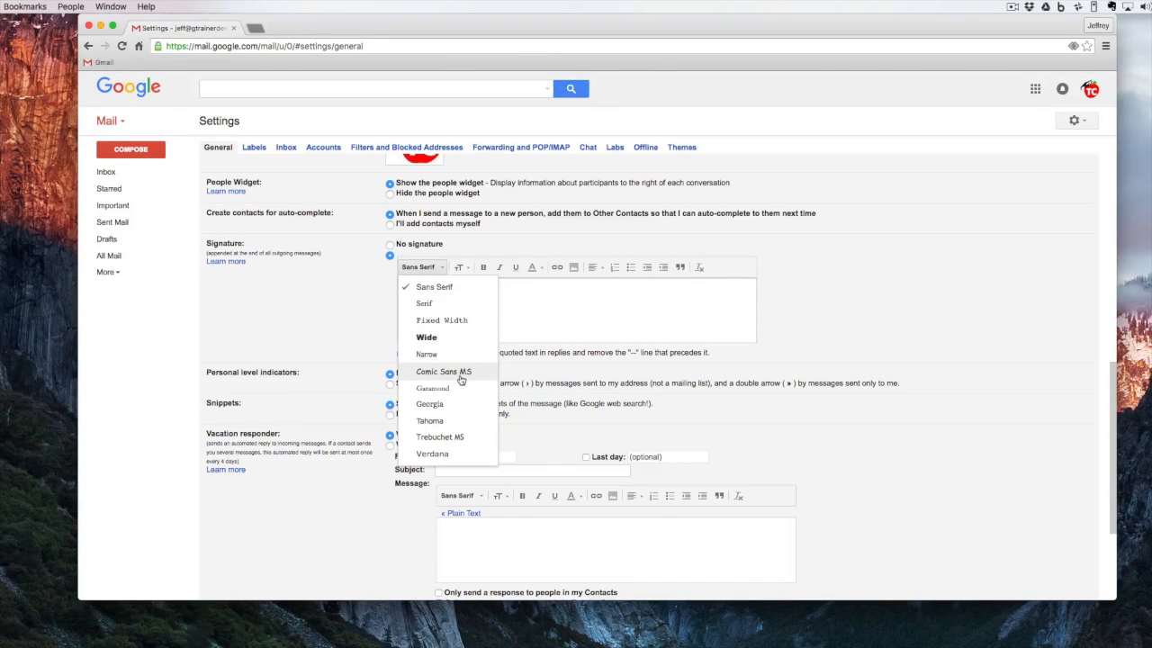
left_click(446, 371)
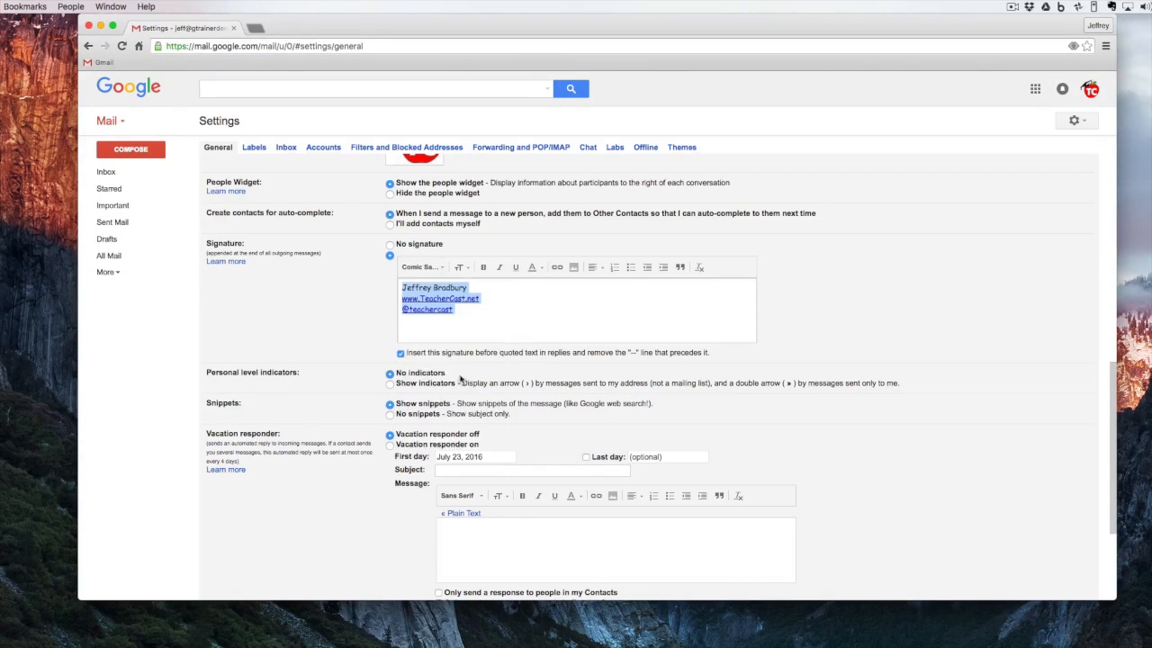
left_click(461, 266)
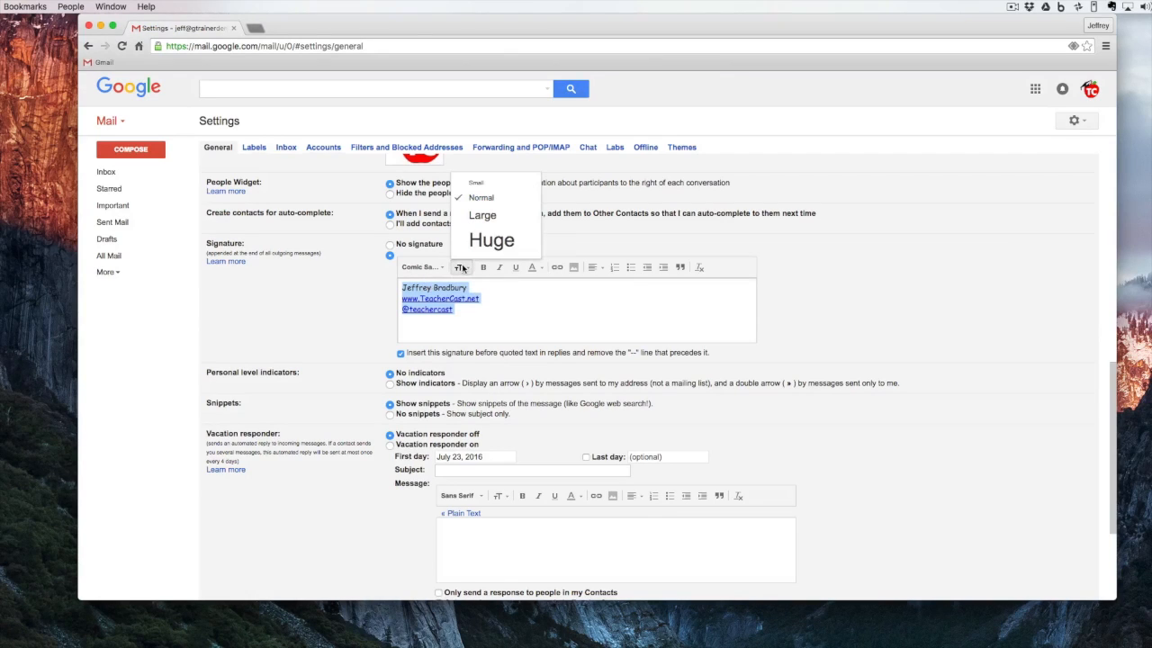
mouse_move(477, 196)
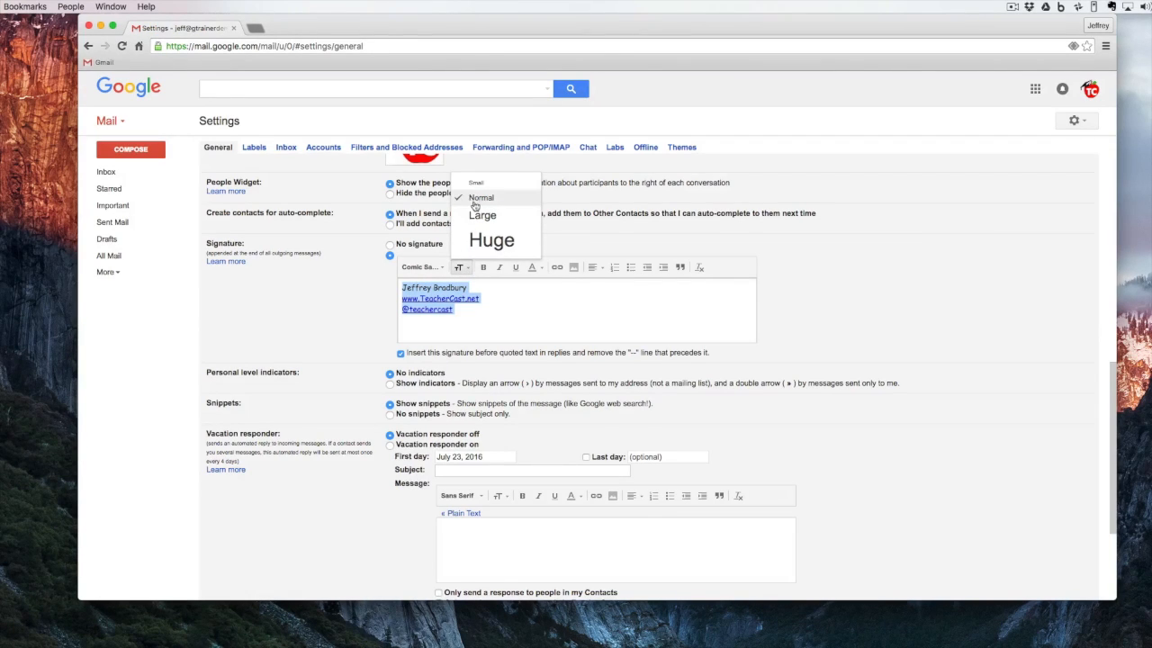
mouse_move(509, 241)
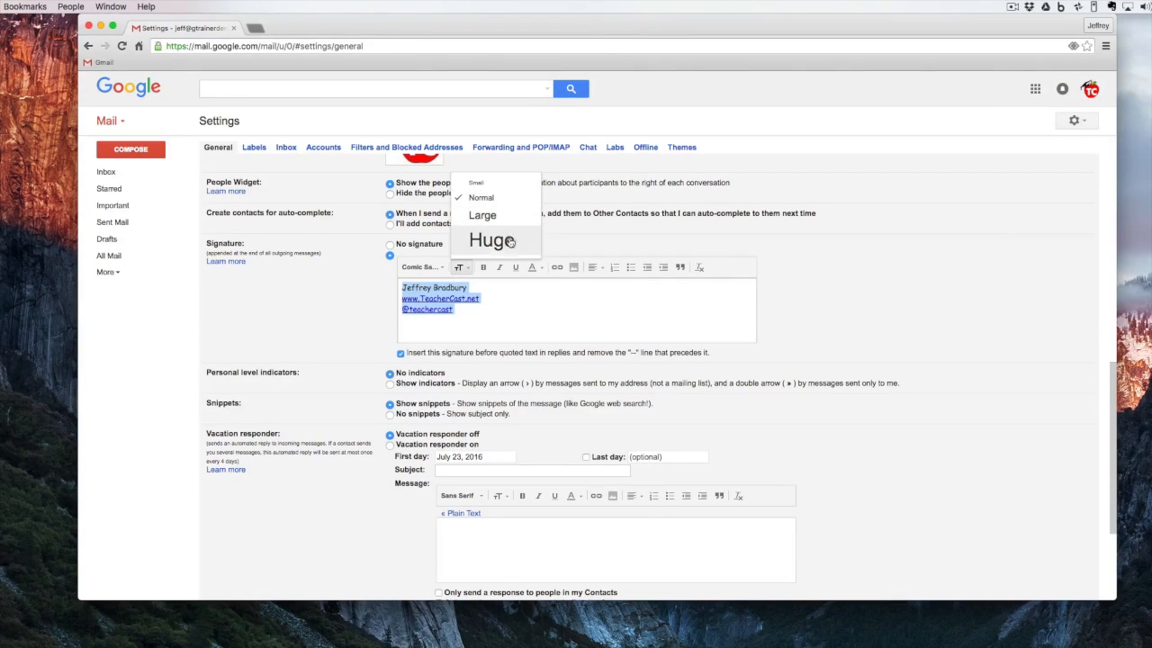
Step: Try Huge size, a text colour, numbered and bulleted lists and extra indent, then remove all formatting
left_click(493, 239)
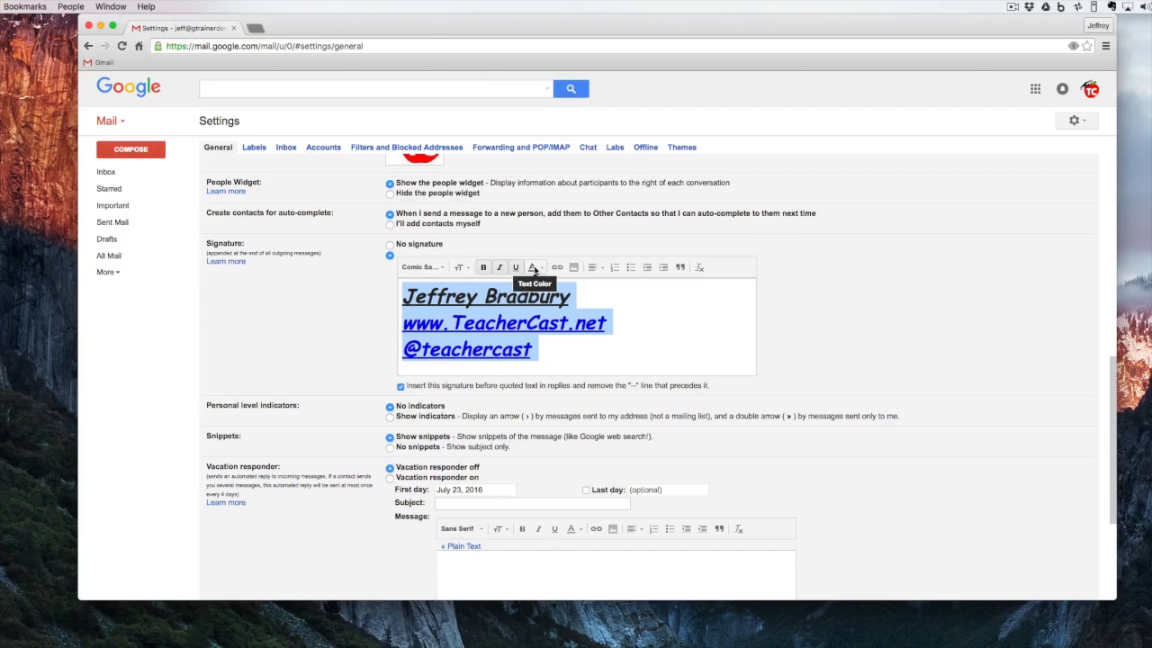
left_click(529, 266)
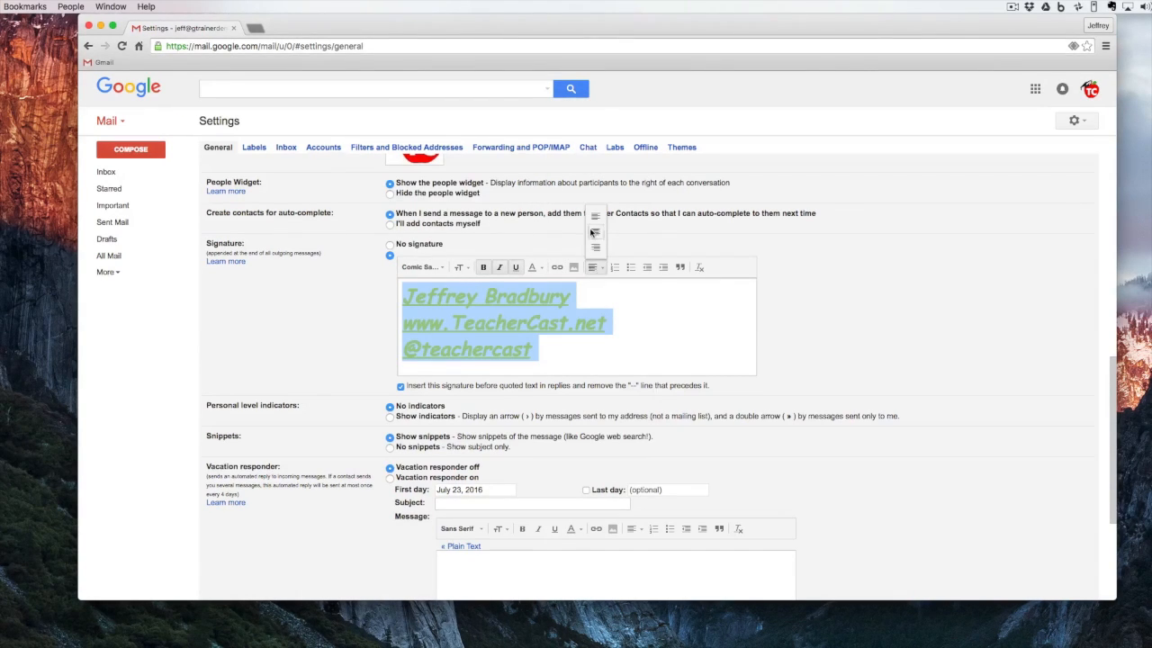
left_click(612, 266)
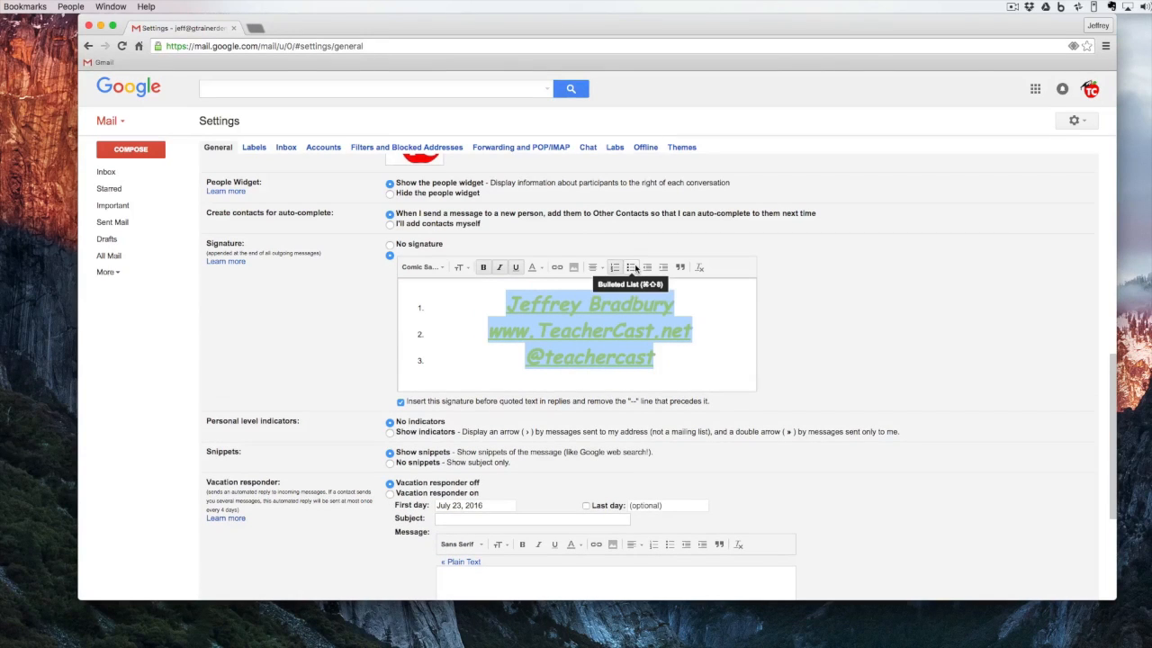
left_click(629, 267)
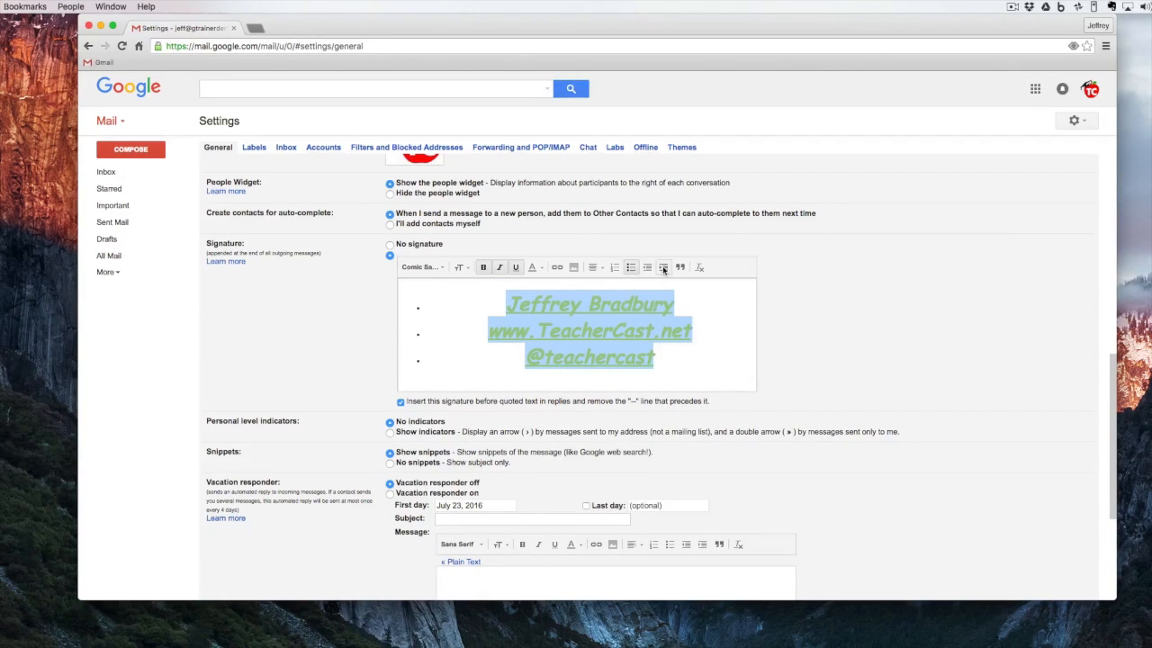
left_click(662, 266)
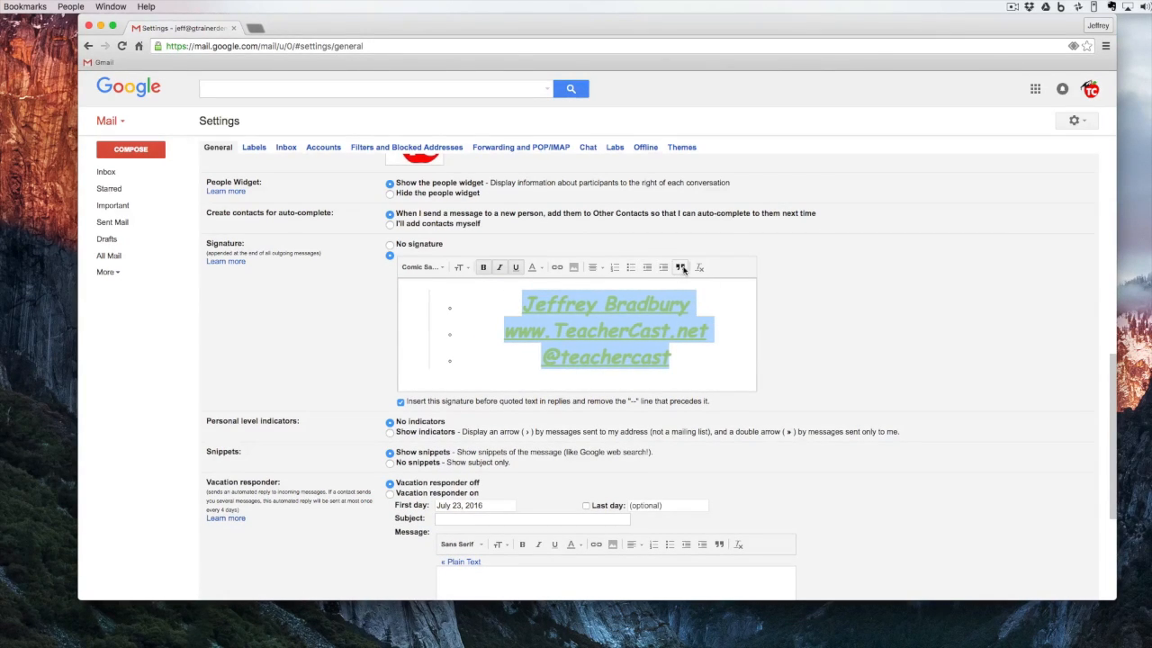
mouse_move(700, 268)
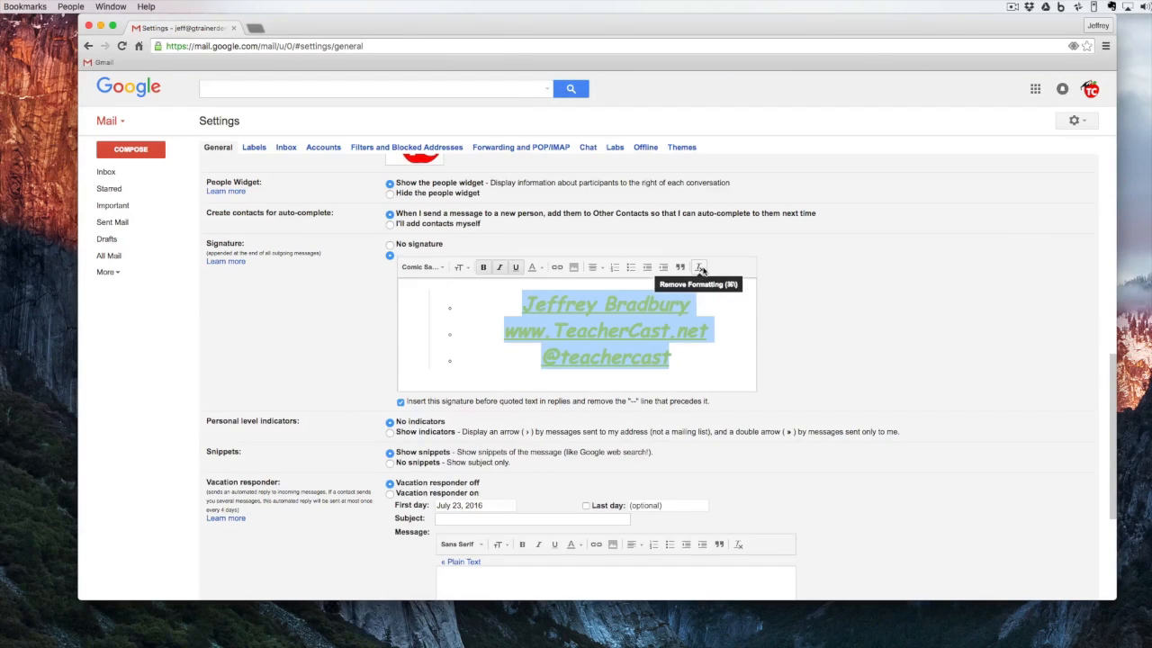
left_click(700, 266)
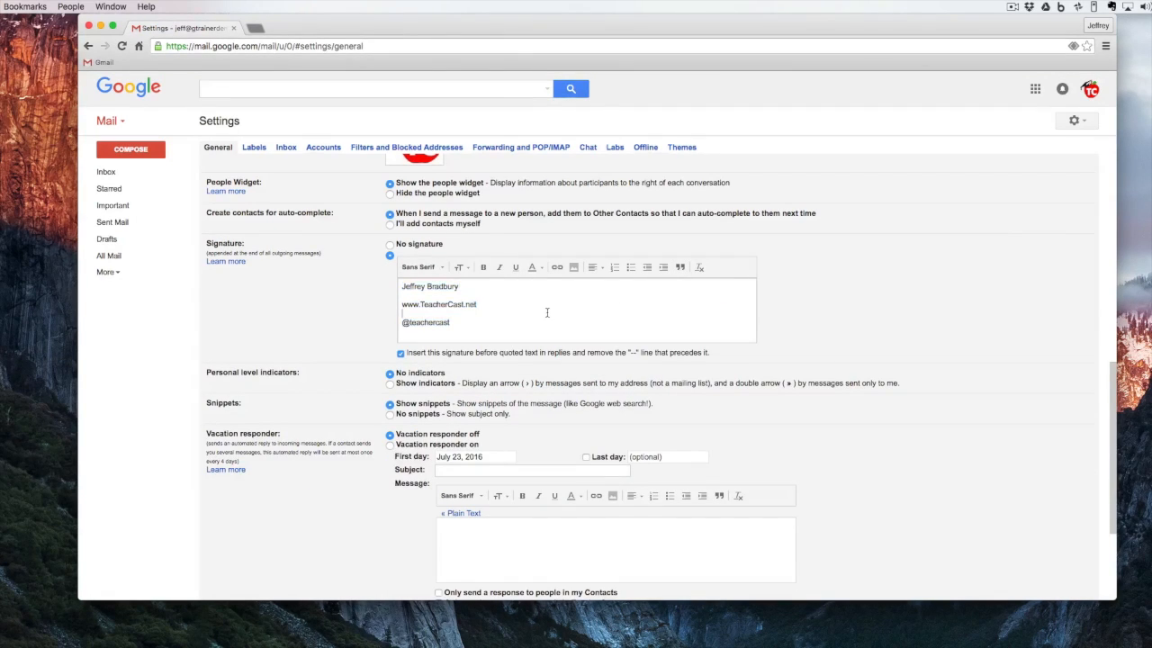